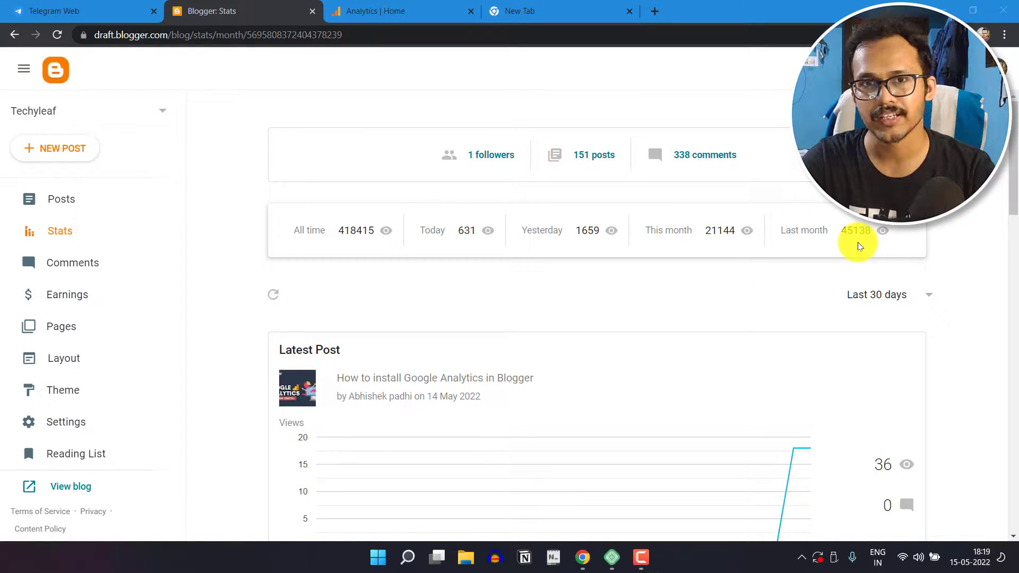
mouse_move(928, 277)
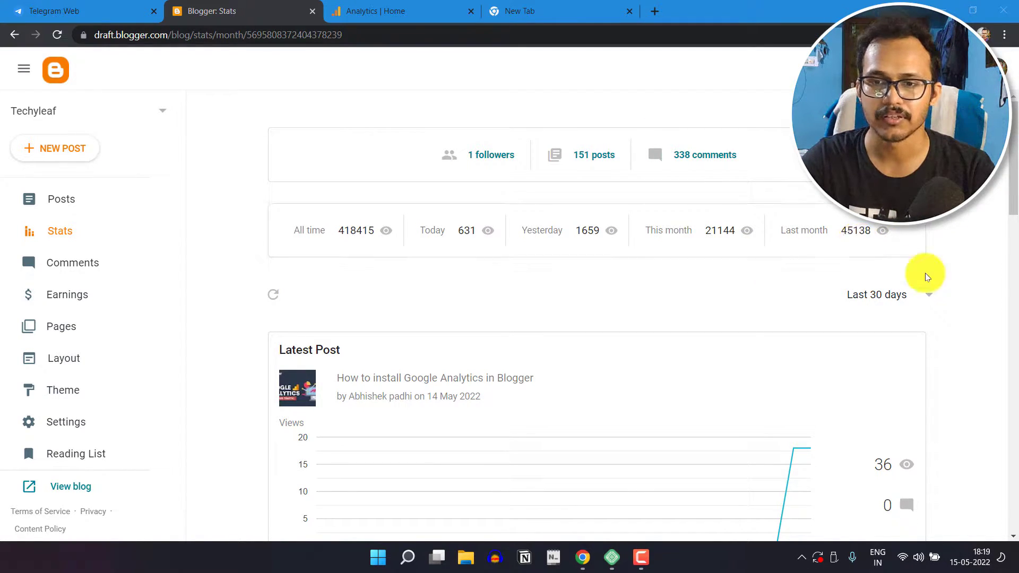
mouse_move(952, 288)
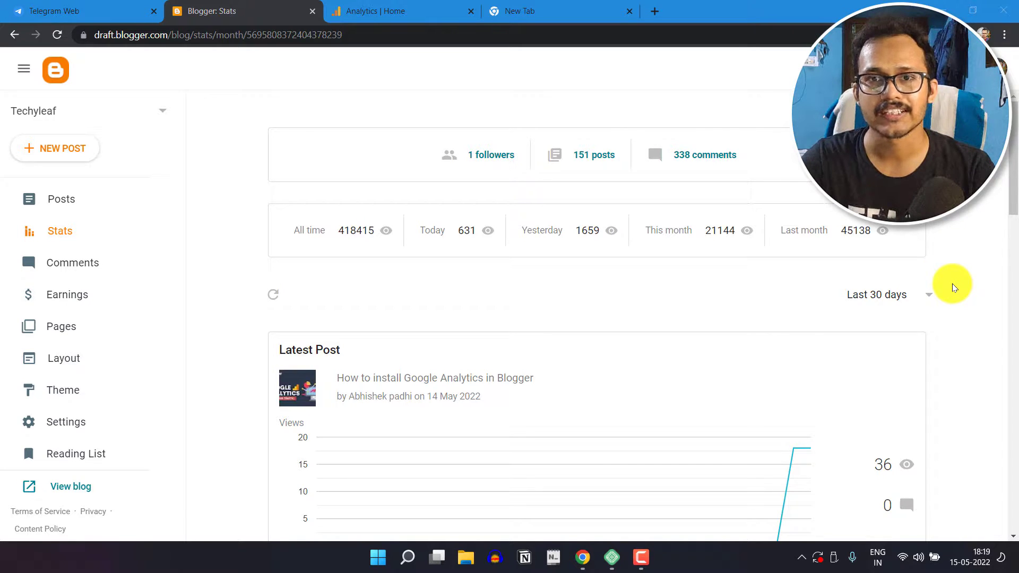
Scroll through the Analytics report navigation toward the Engagement overview
scroll(down, 3)
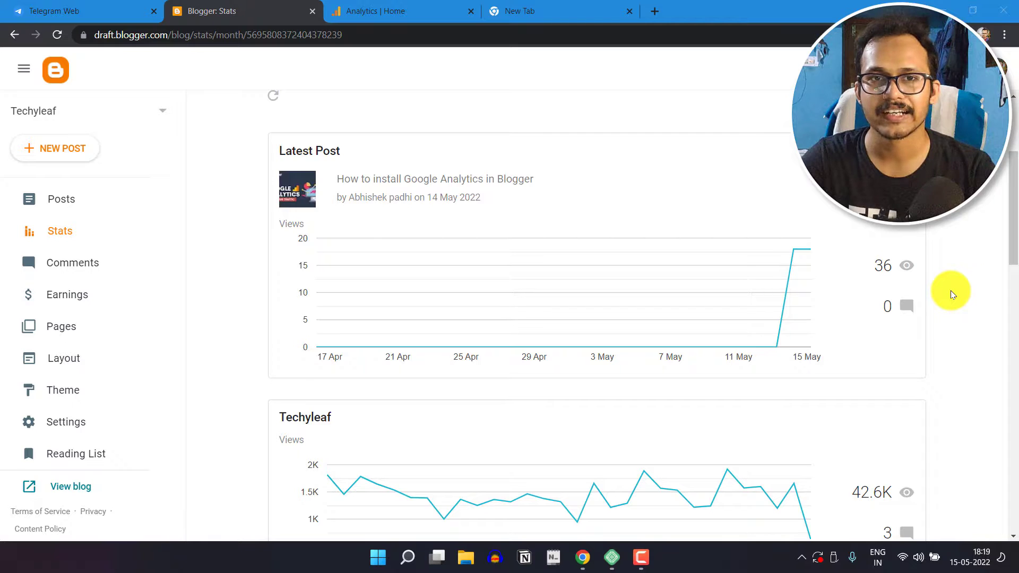
scroll(down, 3)
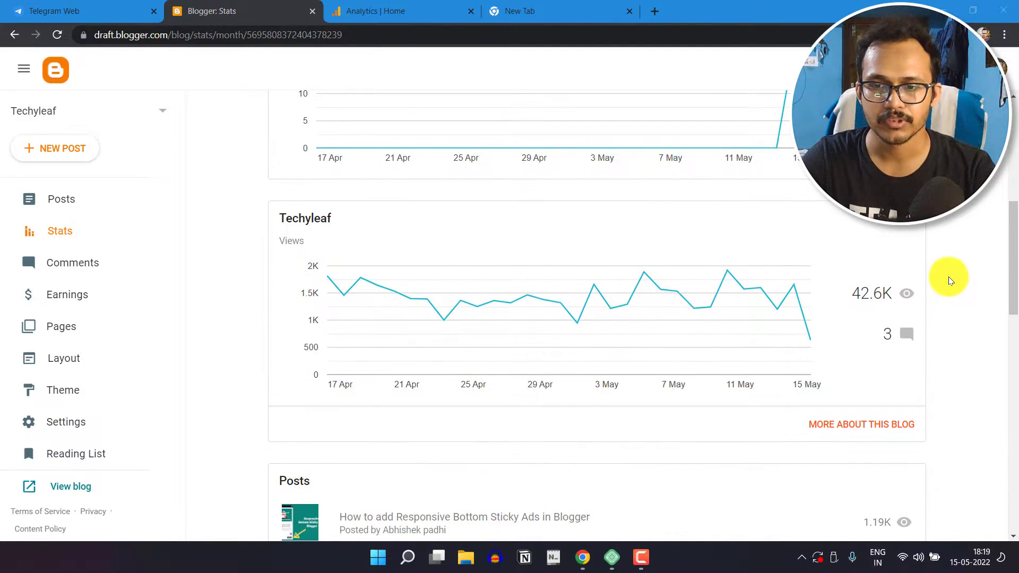
scroll(down, 3)
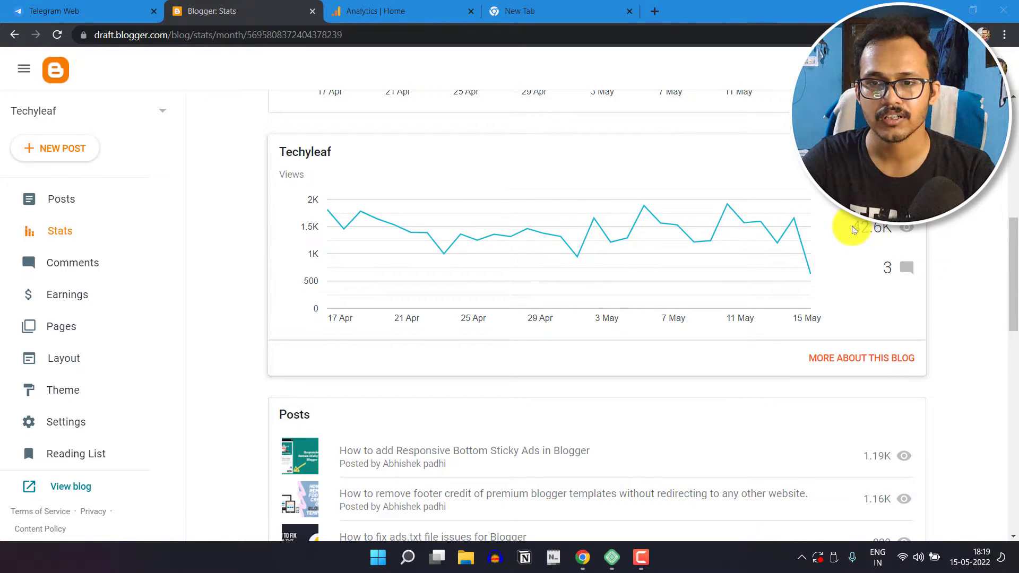
mouse_move(951, 239)
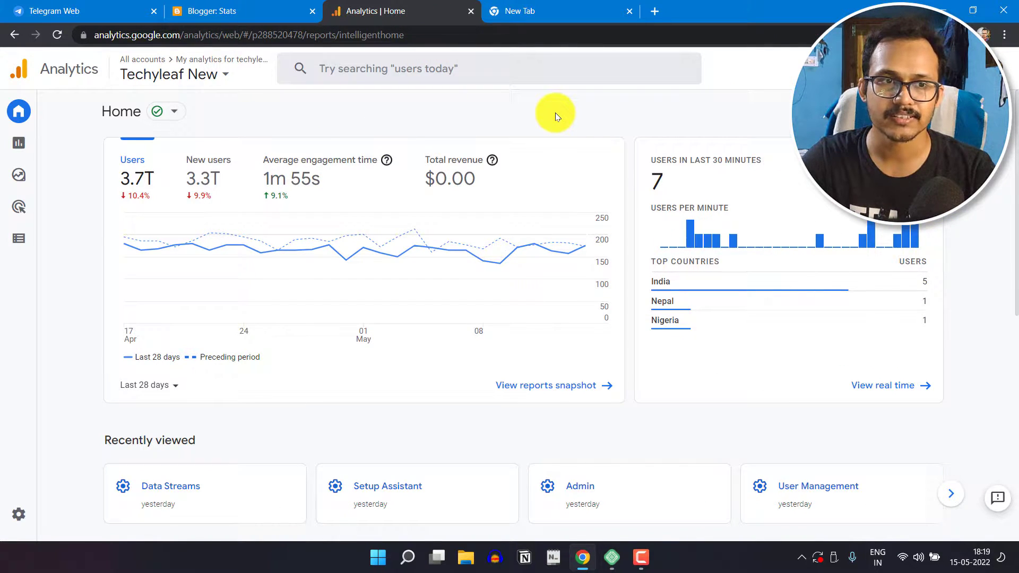
mouse_move(98, 195)
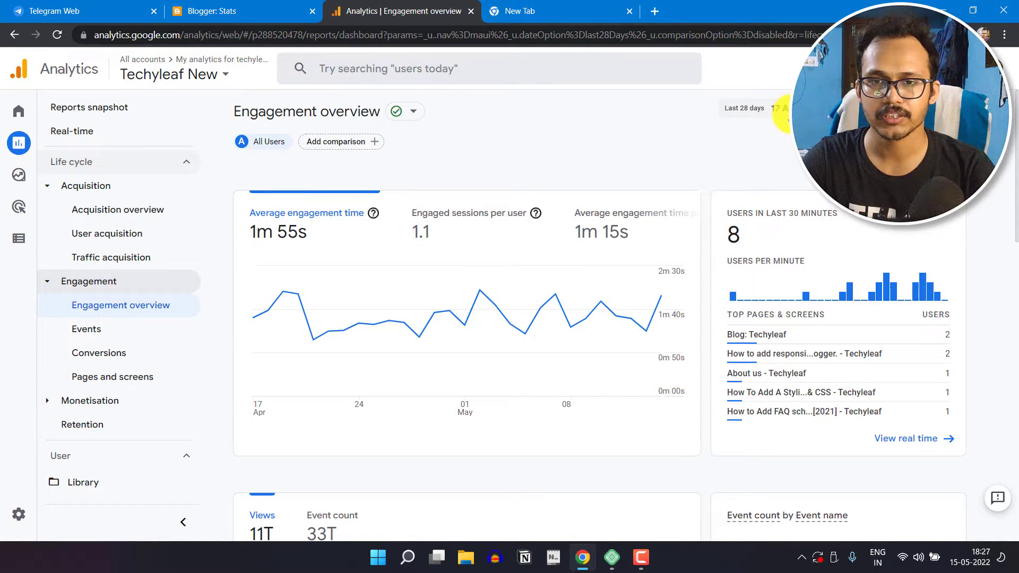
Switch the Engagement overview date range from Last 28 days to Last 30 days
click(744, 108)
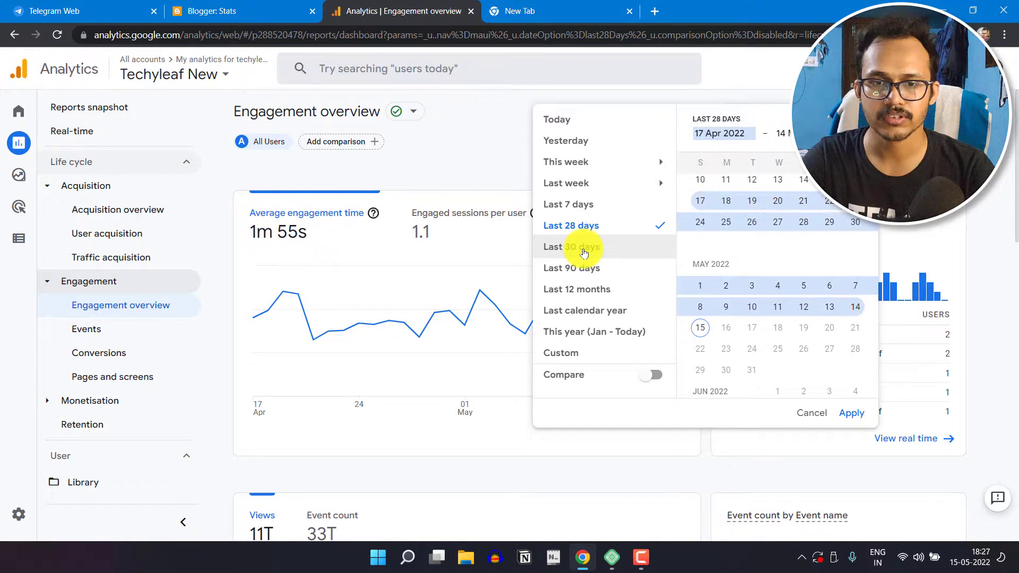
click(571, 246)
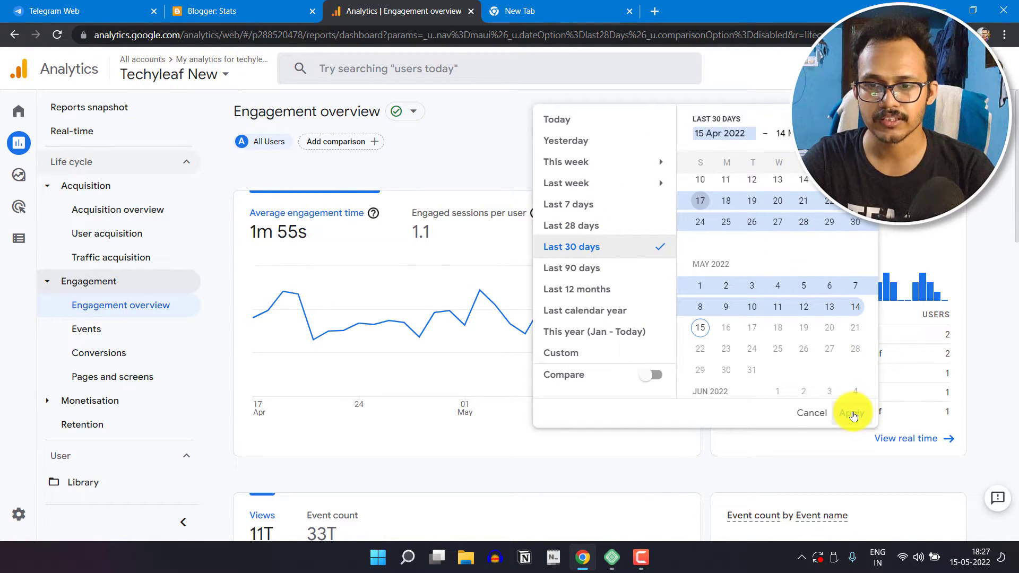
click(854, 414)
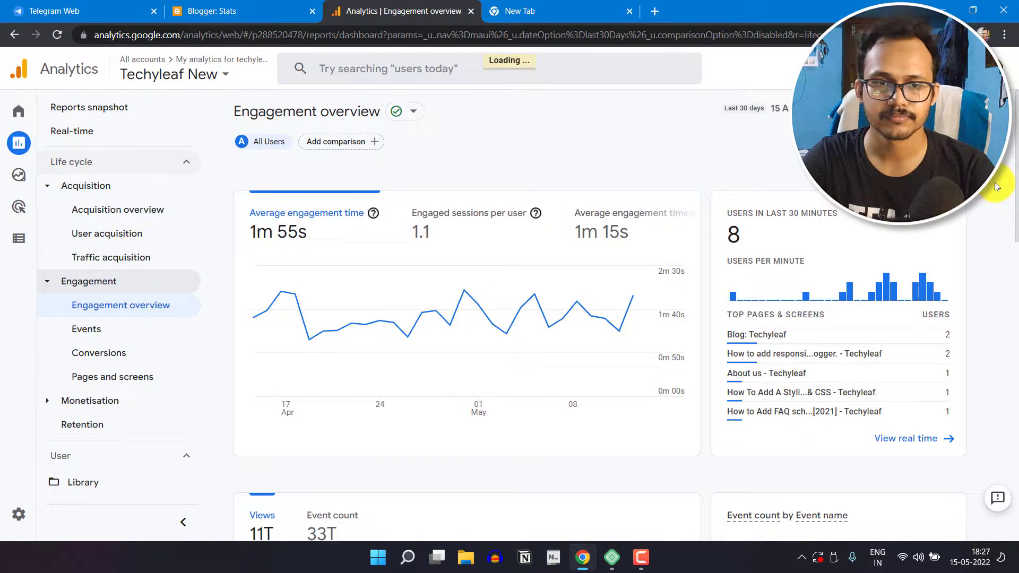
Note the 30-day Views total, then bring the Blogger Stats page back in front
scroll(down, 3)
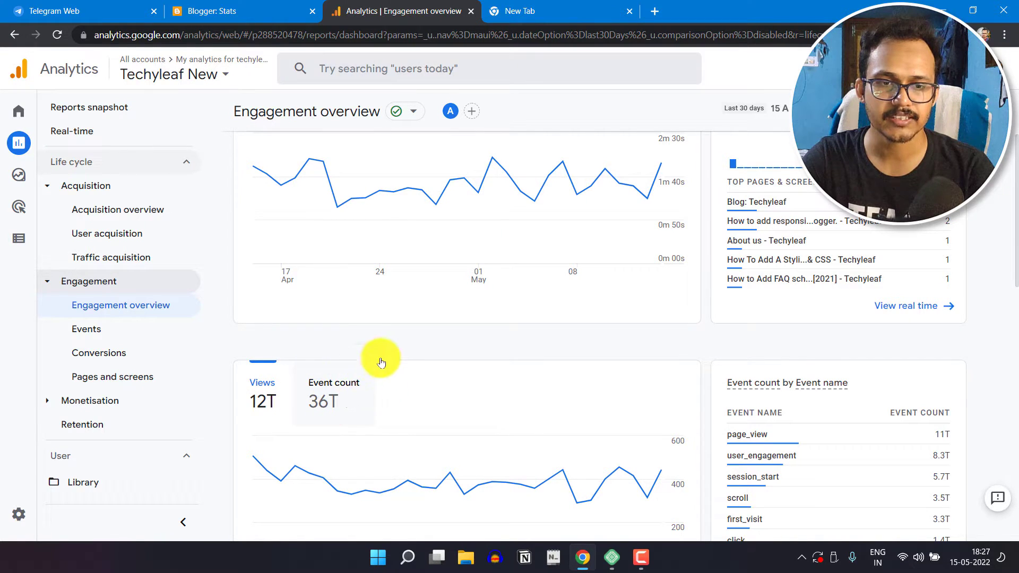
mouse_move(312, 160)
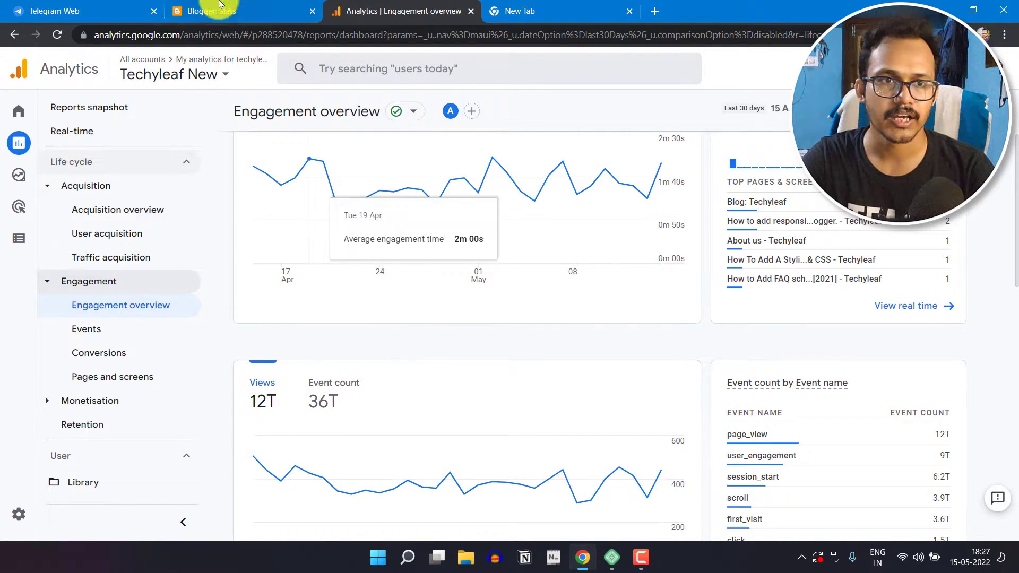
click(215, 11)
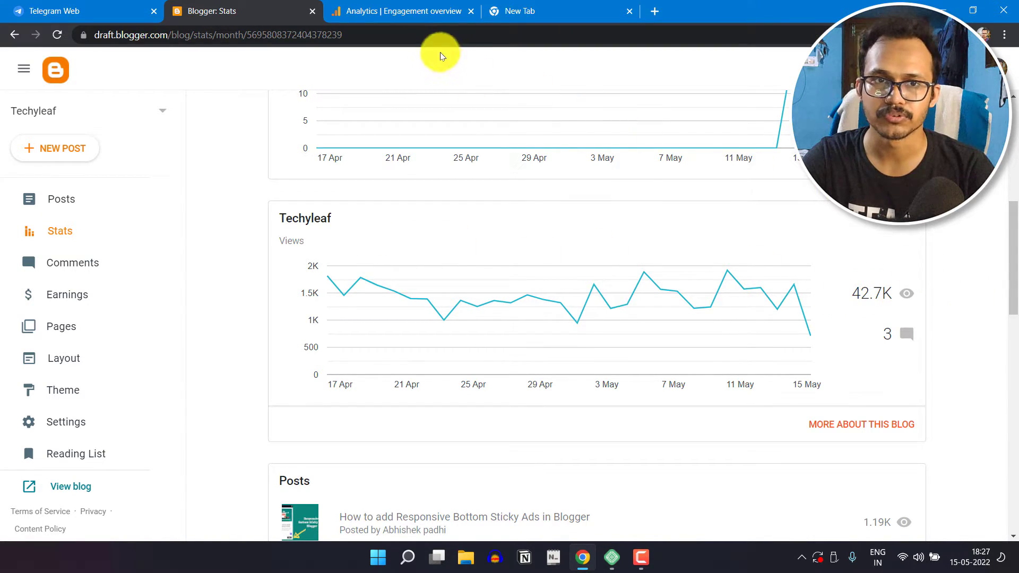
click(400, 10)
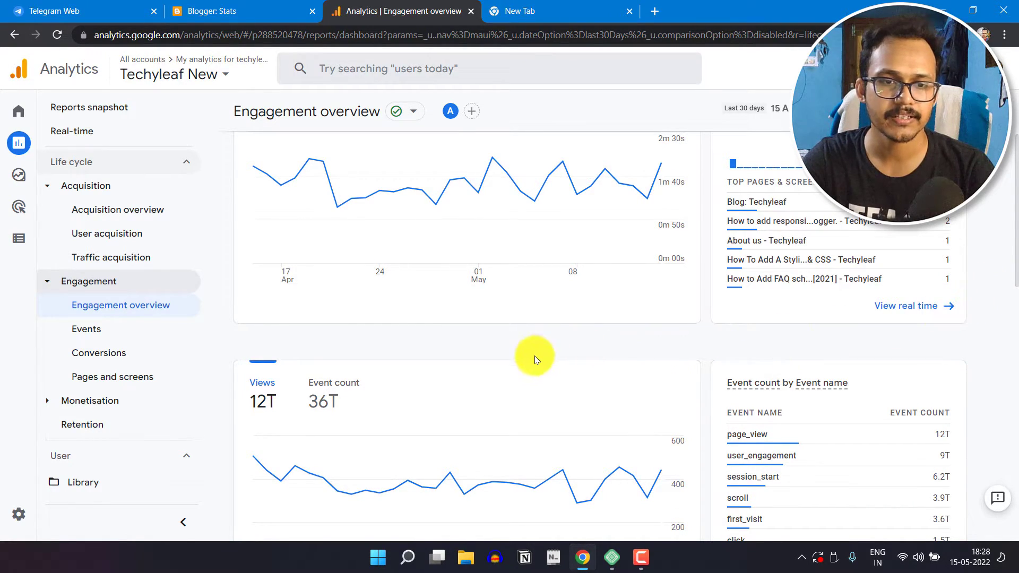
scroll(down, 3)
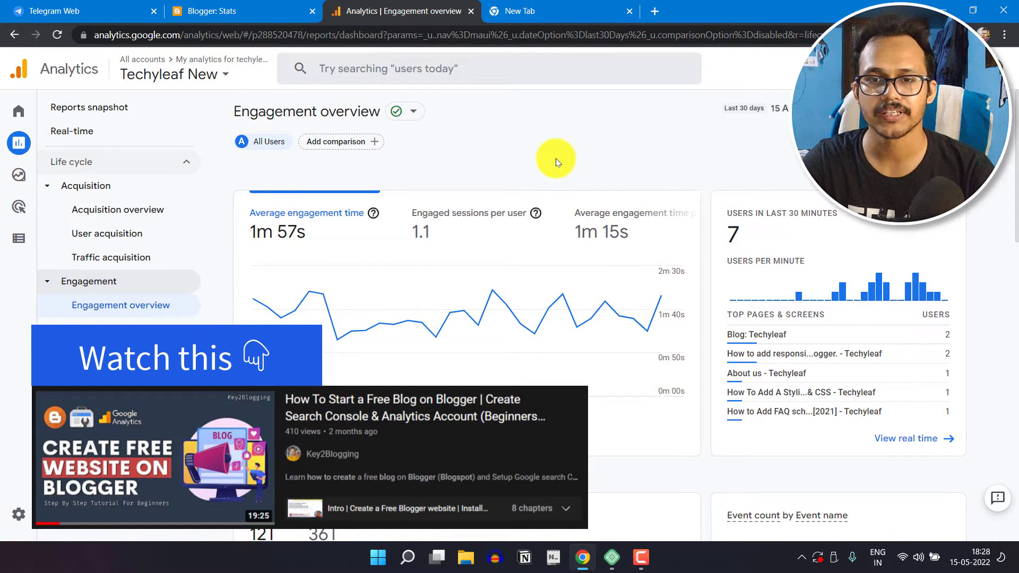
click(215, 10)
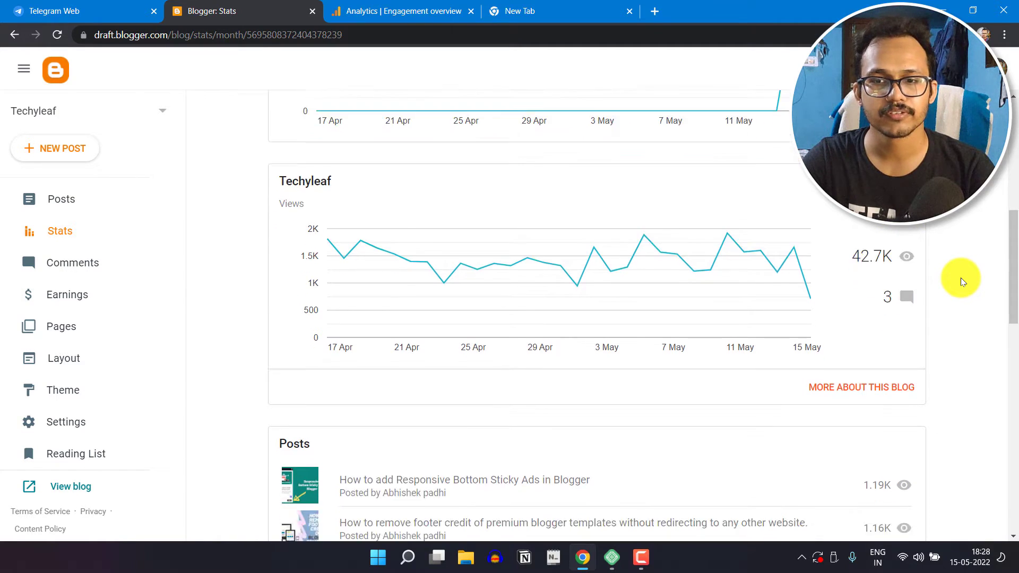
Reach 'Manage the tracking of your own pageviews' at the bottom of Blogger Stats
scroll(down, 3)
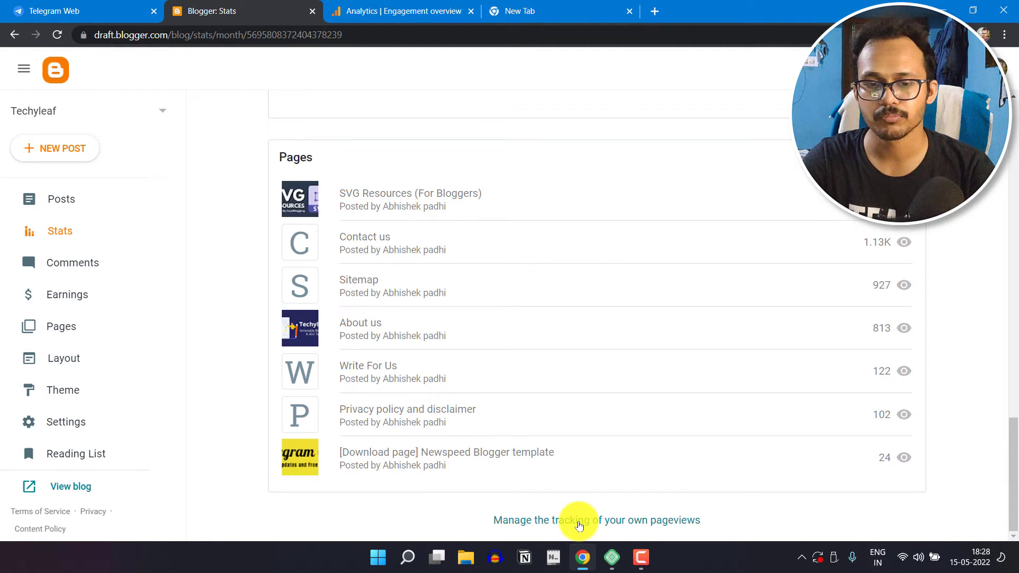
click(579, 520)
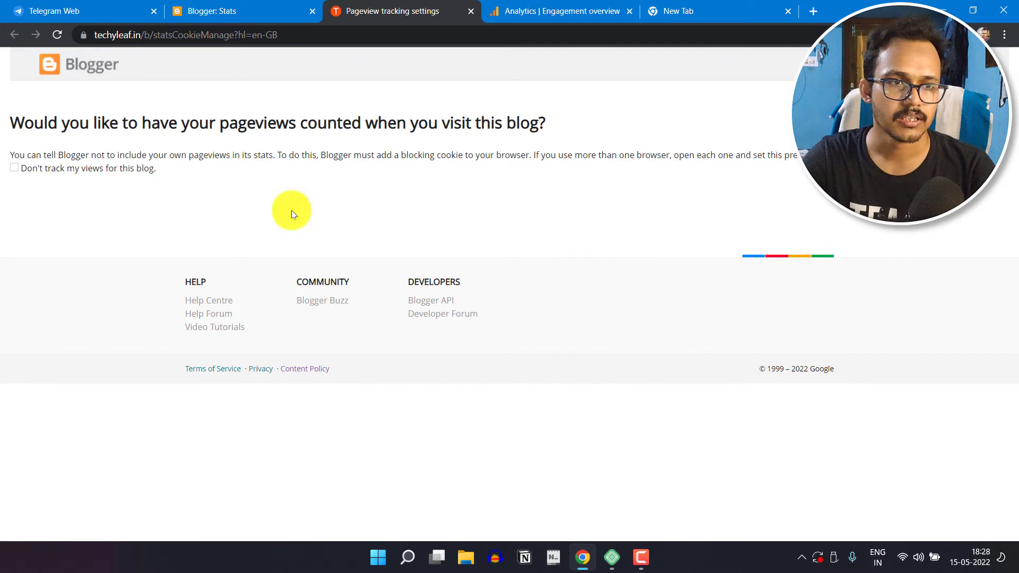
Enable 'Don't track my views for this blog' so own pageviews aren't counted
click(13, 168)
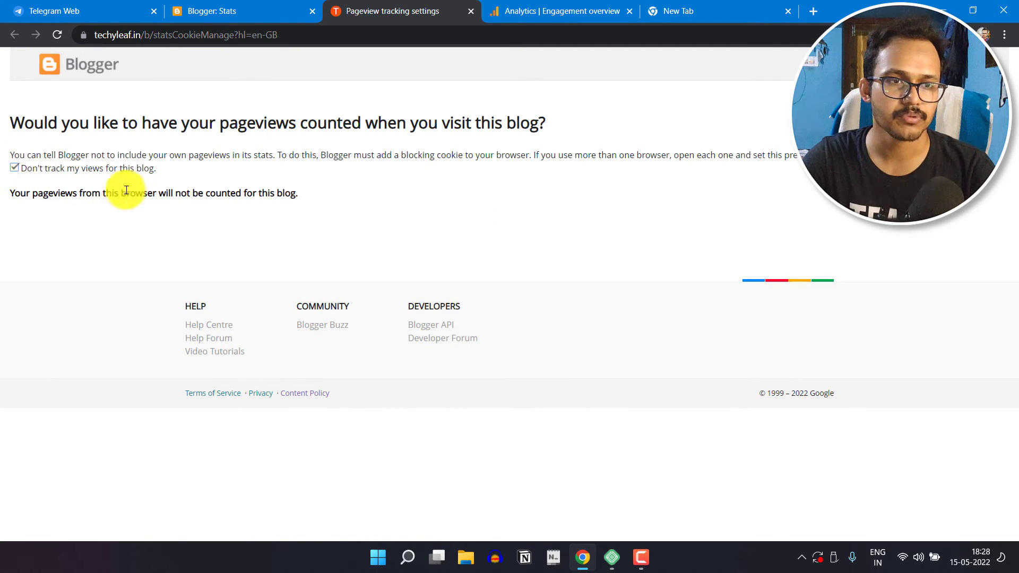
mouse_move(241, 187)
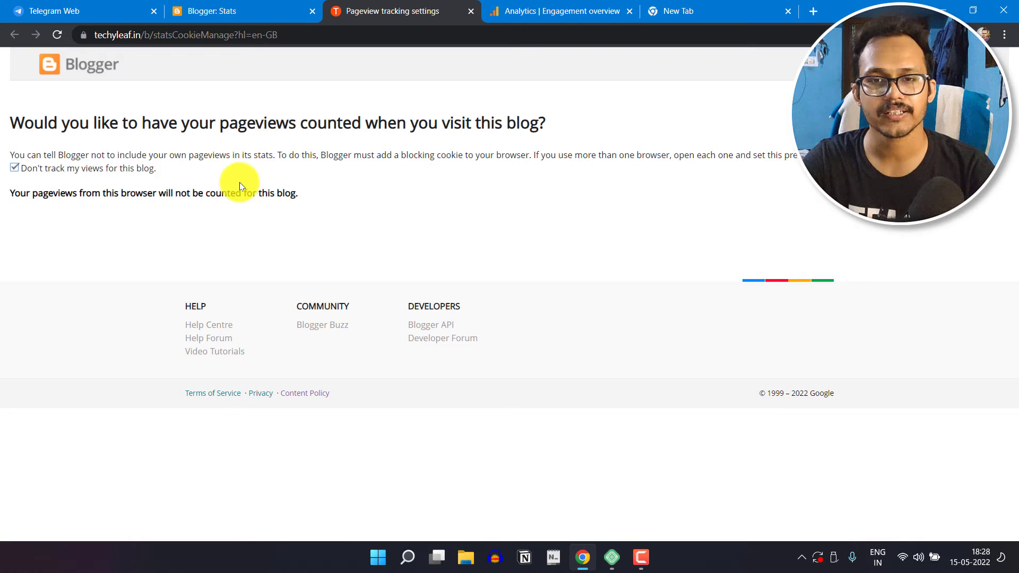